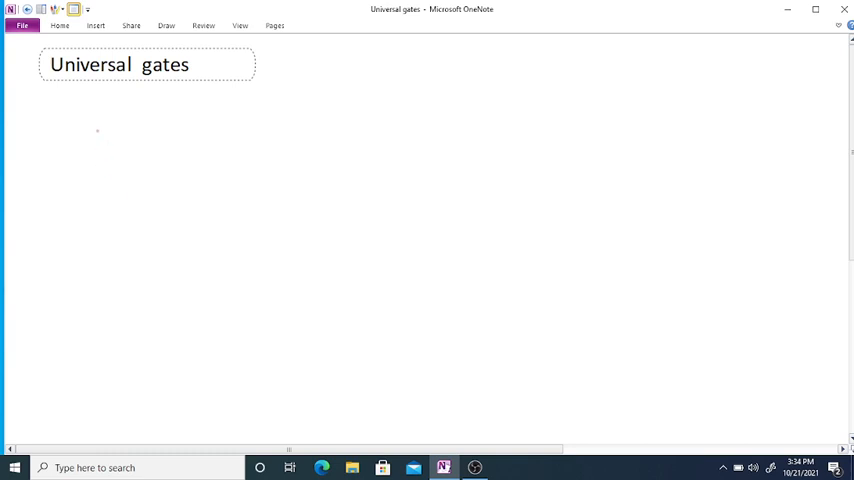
- Handwrite '1) NAND gate', '2) NOR gate' and the '1) NAND gate :' heading in red ink
{"action": "left_click_drag", "start_coordinate": [88, 118], "coordinate": [96, 142]}
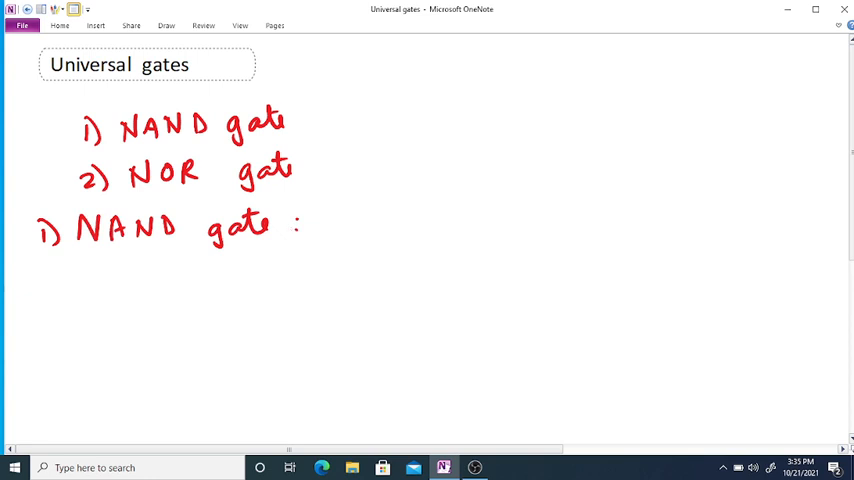
- Handwrite the NAND statement: output is logic 1 if one or more inputs are logic 0
{"action": "left_click_drag", "start_coordinate": [52, 296], "coordinate": [104, 280]}
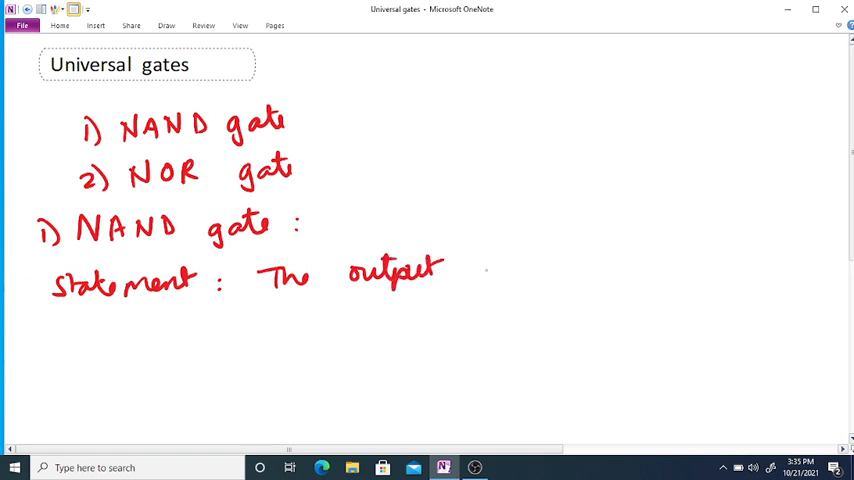
{"action": "left_click_drag", "start_coordinate": [470, 270], "coordinate": [584, 270]}
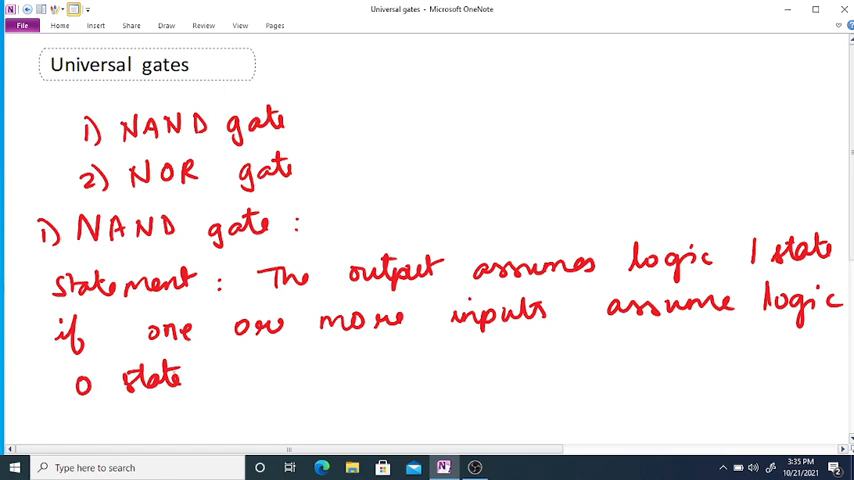
{"action": "scroll", "scroll_direction": "down", "scroll_amount": 3}
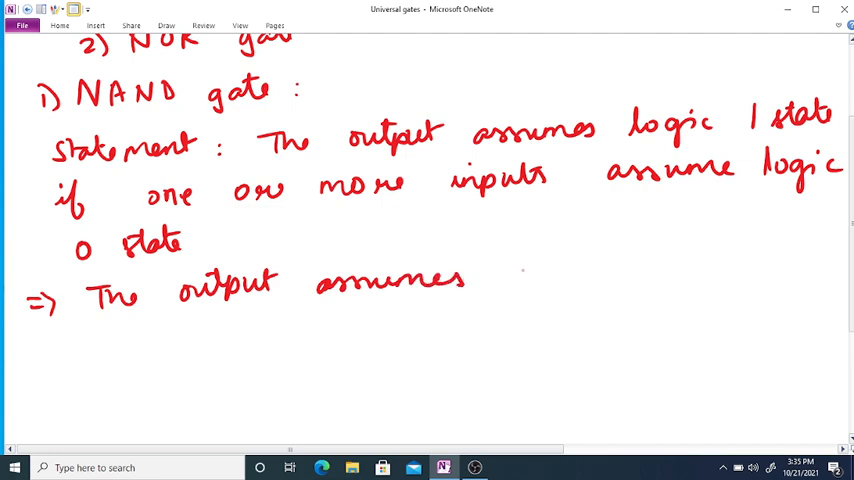
- Write that output is logic 0 when both inputs are logic 1, then head a NAND table A, B, Y
{"action": "type", "text": "logic 0 state if"}
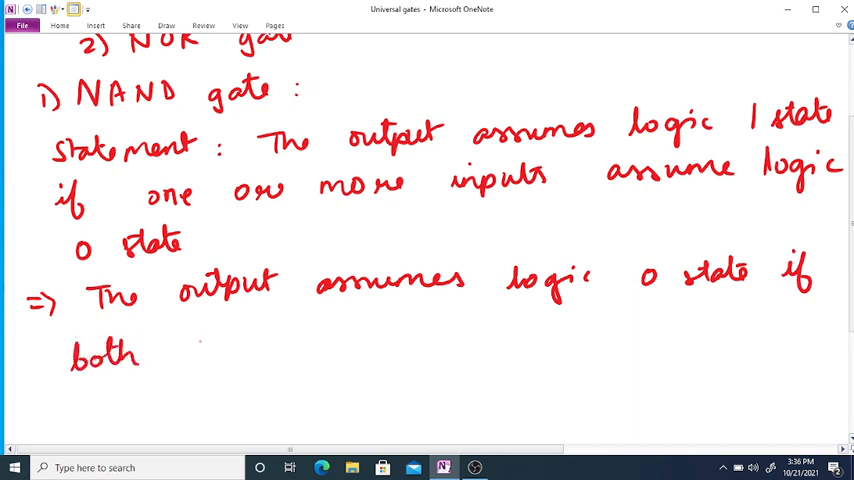
{"action": "type", "text": "of its"}
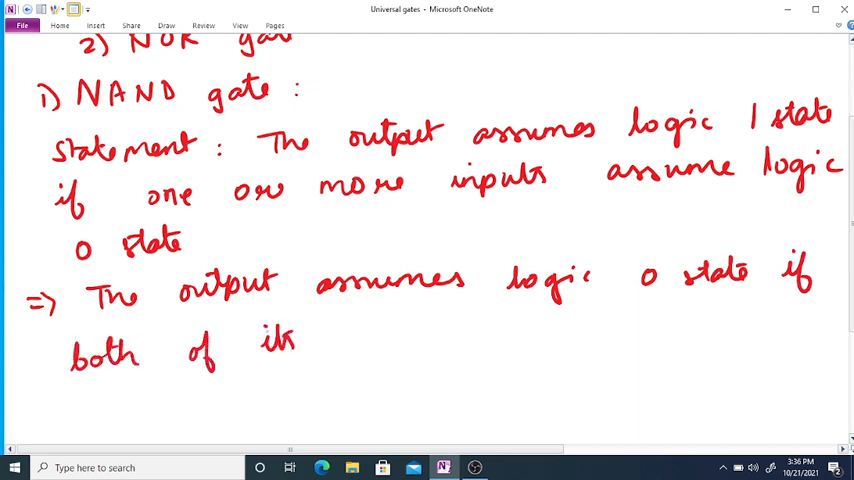
{"action": "type", "text": "inputs assume logic 1 state"}
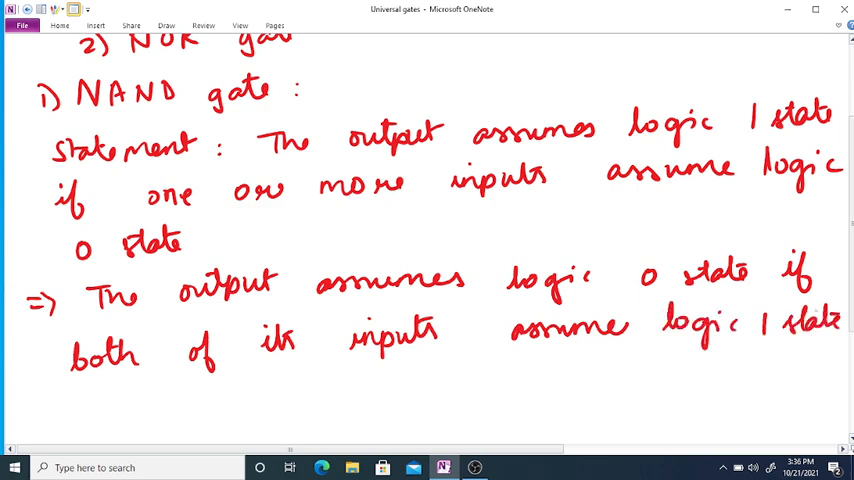
{"action": "scroll", "scroll_direction": "down", "scroll_amount": 3}
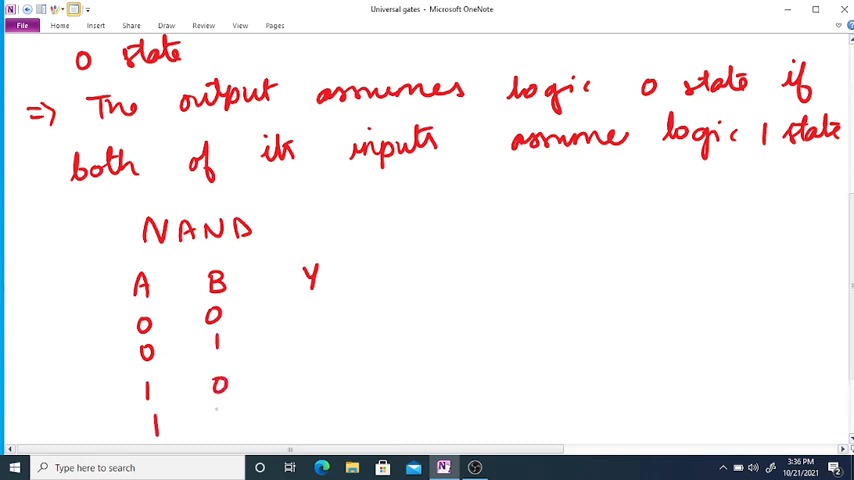
- Fill the NAND table outputs 1, 1, 1, 0, underline the columns, and write Y = A·B
{"action": "left_click_drag", "start_coordinate": [218, 404], "coordinate": [222, 430]}
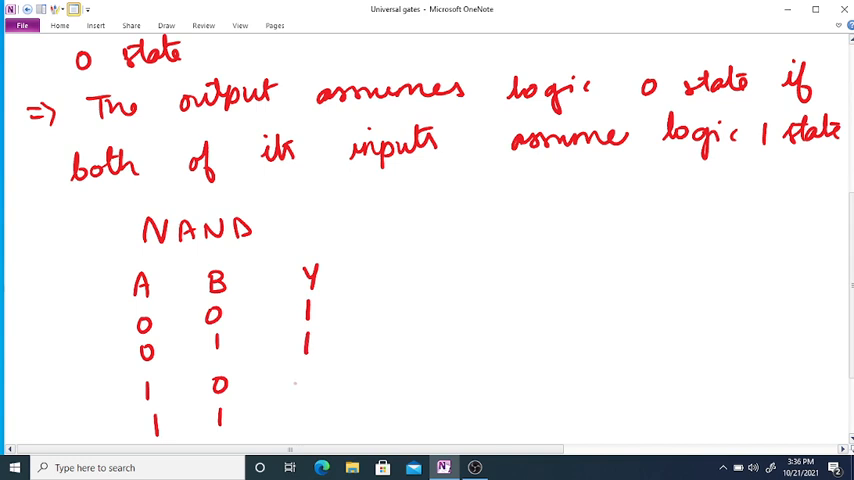
{"action": "left_click_drag", "start_coordinate": [308, 376], "coordinate": [308, 400]}
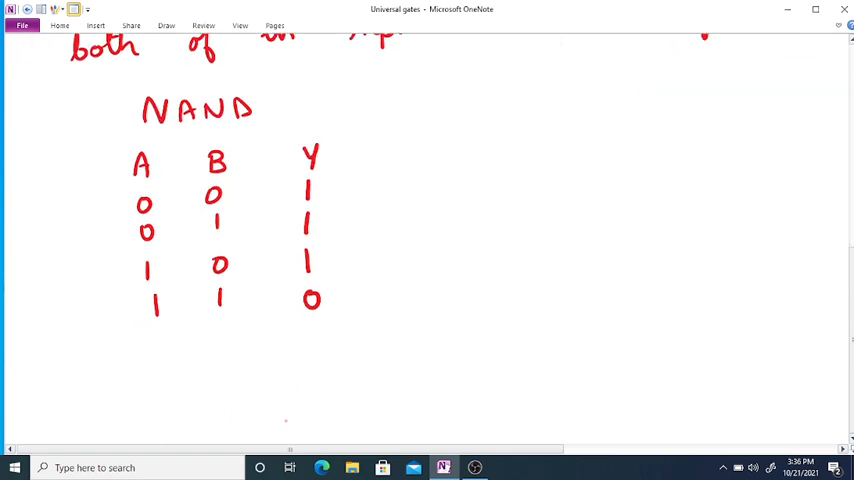
{"action": "left_click_drag", "start_coordinate": [152, 324], "coordinate": [236, 322]}
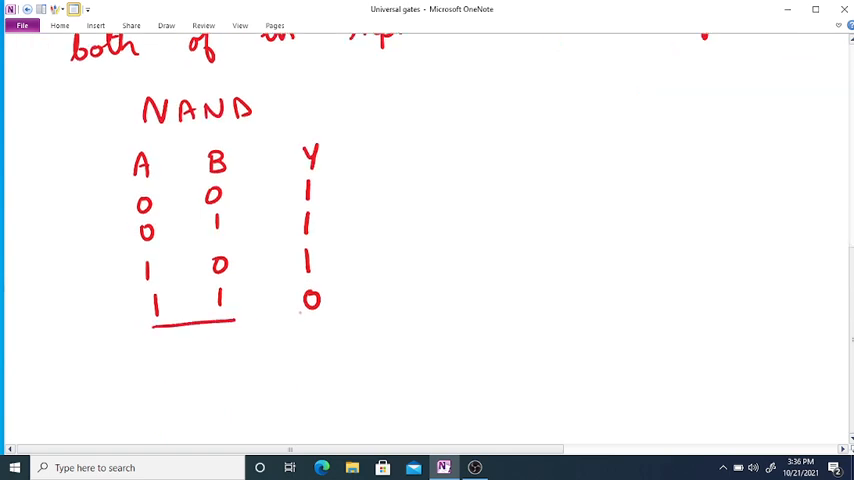
{"action": "left_click_drag", "start_coordinate": [300, 324], "coordinate": [336, 324]}
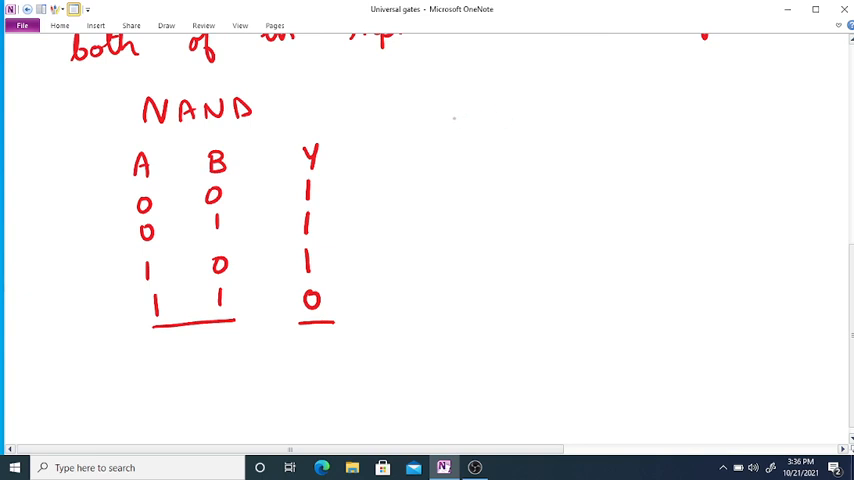
{"action": "left_click_drag", "start_coordinate": [450, 120], "coordinate": [544, 120]}
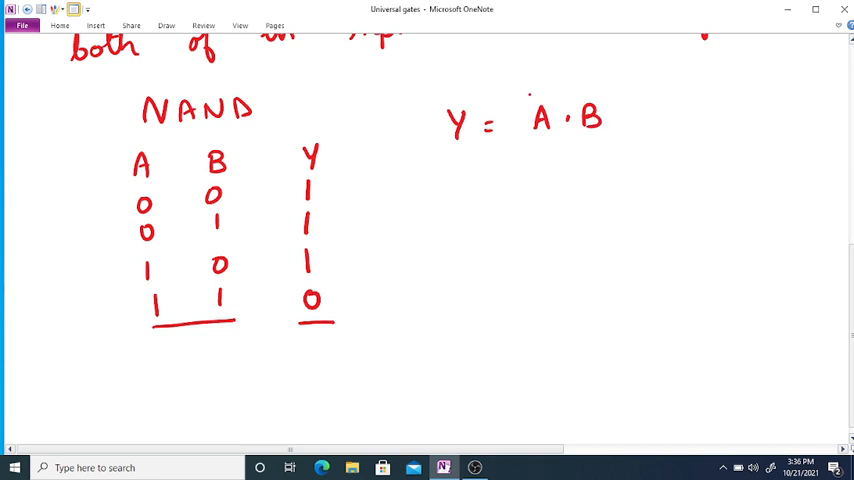
- Bar the A·B expression and draw the NAND gate symbol with inputs A, B and output Y
{"action": "left_click_drag", "start_coordinate": [528, 92], "coordinate": [616, 92]}
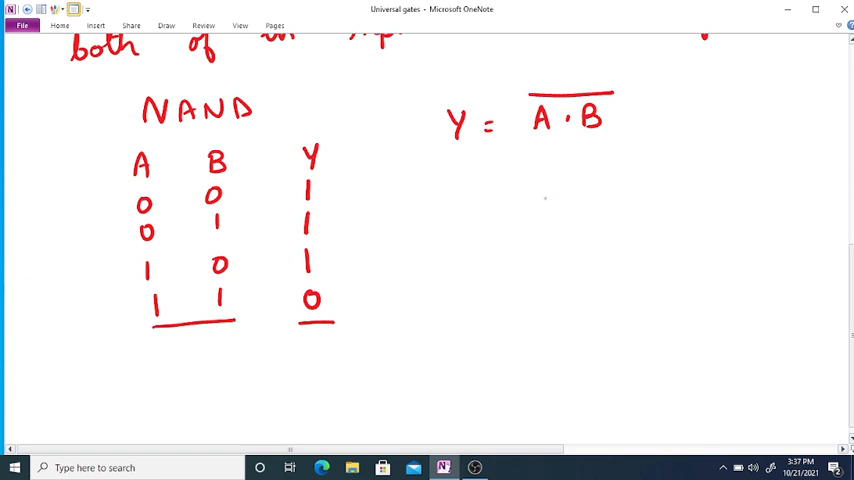
{"action": "left_click_drag", "start_coordinate": [570, 196], "coordinate": [552, 240]}
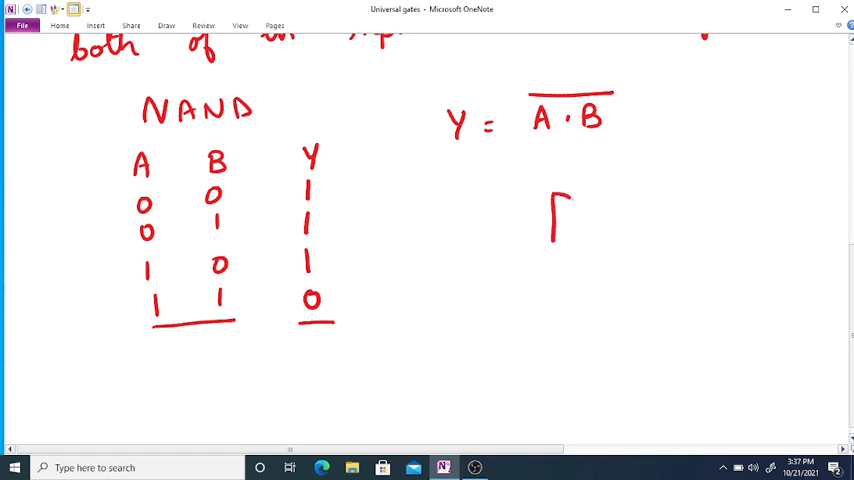
{"action": "left_click_drag", "start_coordinate": [550, 200], "coordinate": [600, 230]}
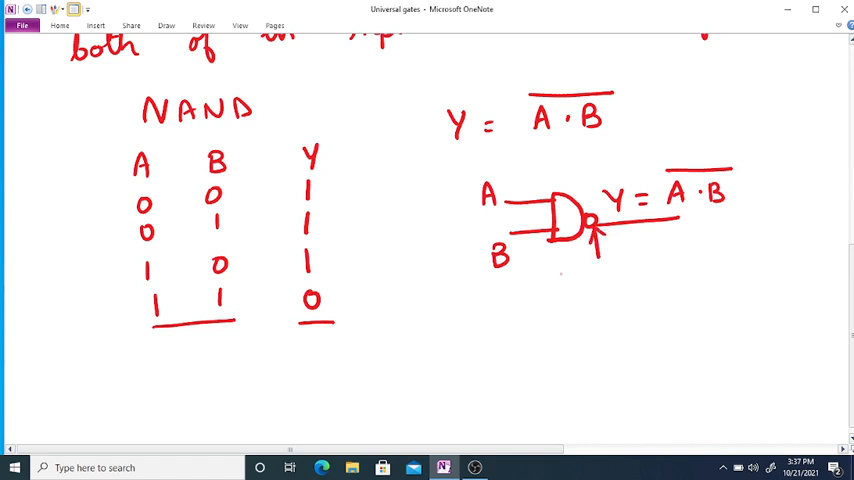
- Label the output bubble 'inversion or complement' and begin writing NOT AND
{"action": "left_click", "coordinate": [568, 288]}
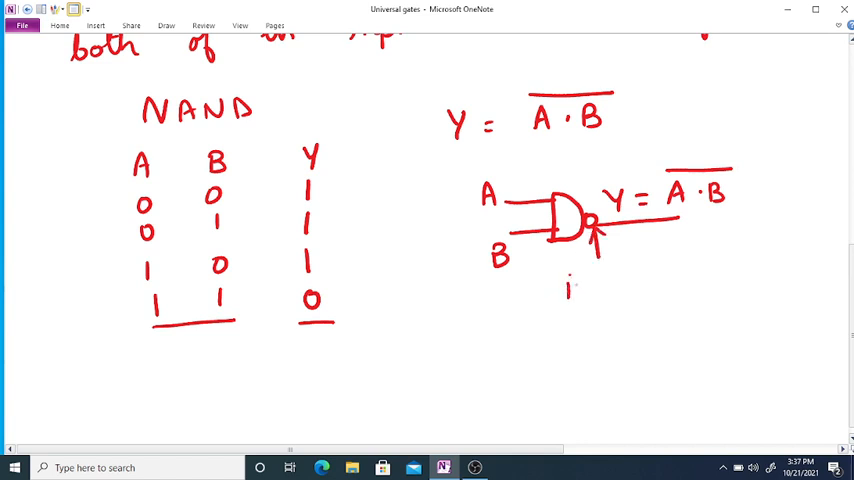
{"action": "type", "text": "inversion or"}
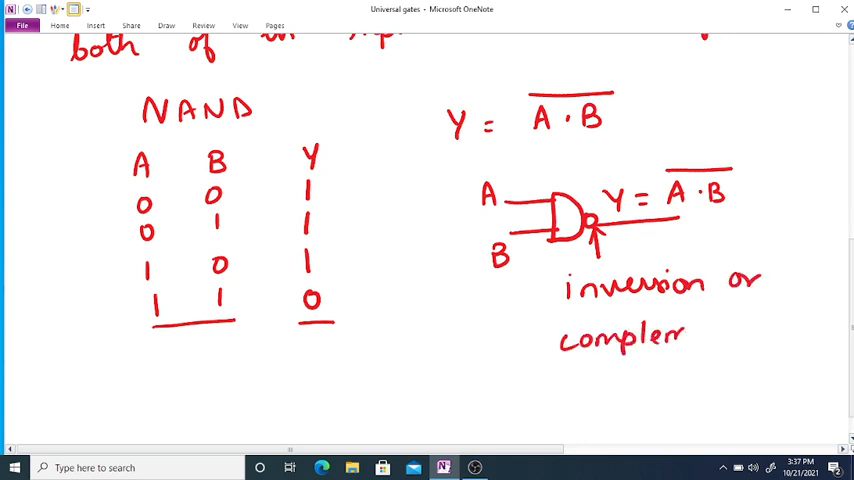
{"action": "left_click_drag", "start_coordinate": [684, 336], "coordinate": [744, 336]}
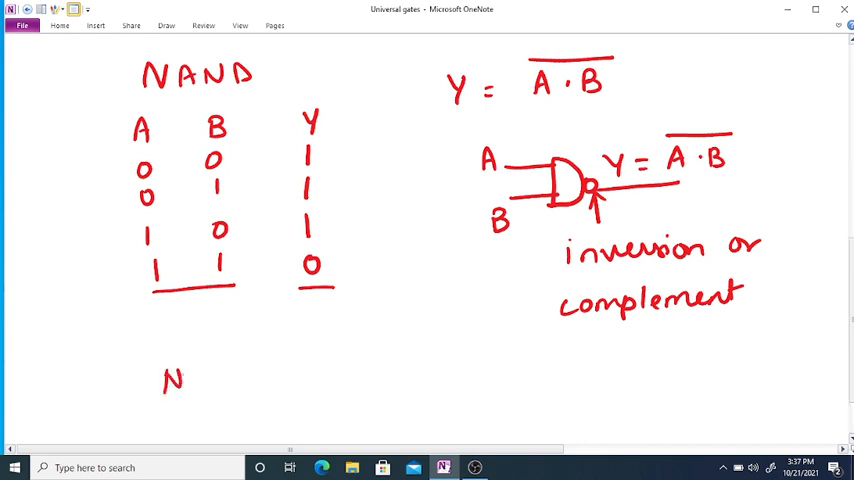
{"action": "type", "text": "OT AN"}
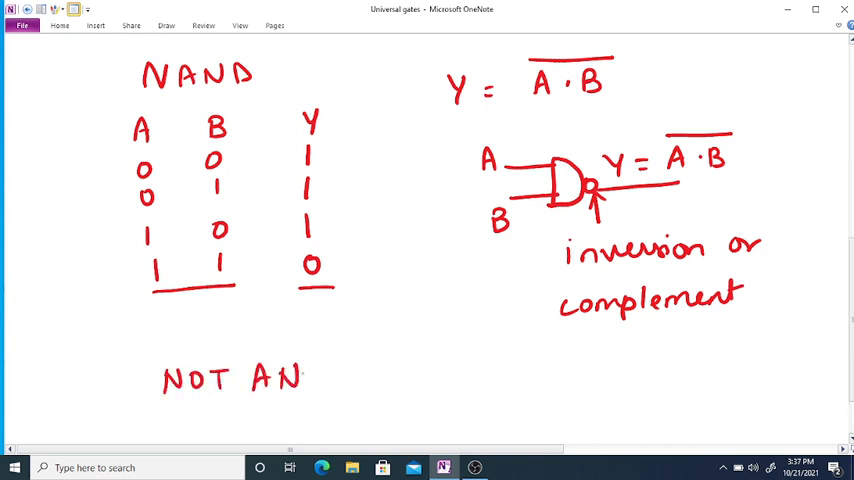
- Write 'NOT AND ⇒ NAND' and start the '2) NOR' heading below it
{"action": "type", "text": "D ="}
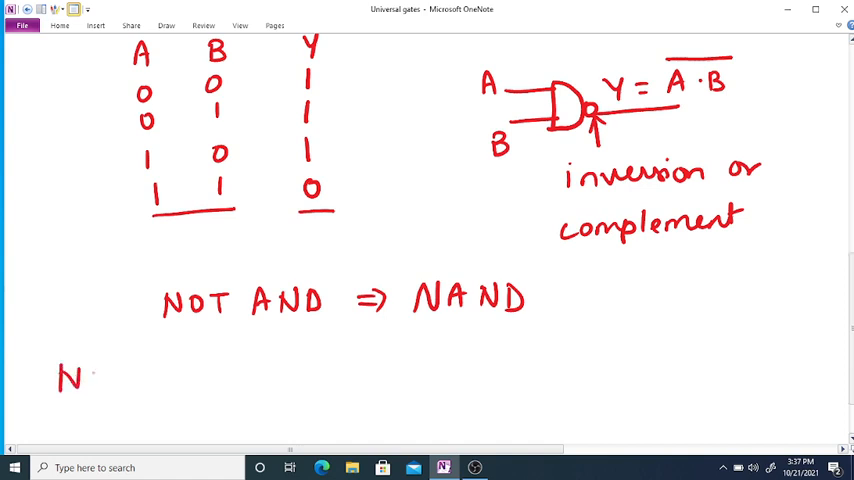
{"action": "type", "text": "2)NOR"}
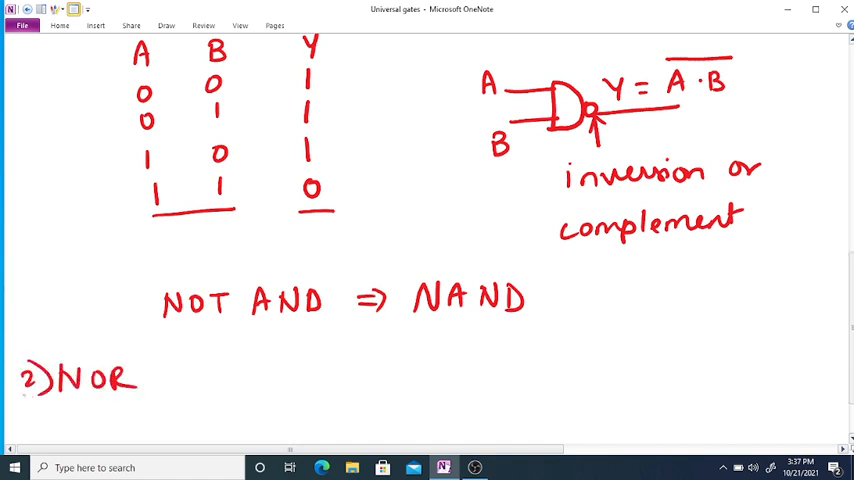
- Handwrite the NOR statement: output assumes logic 1 if both inputs assume logic 0
{"action": "type", "text": "gate :"}
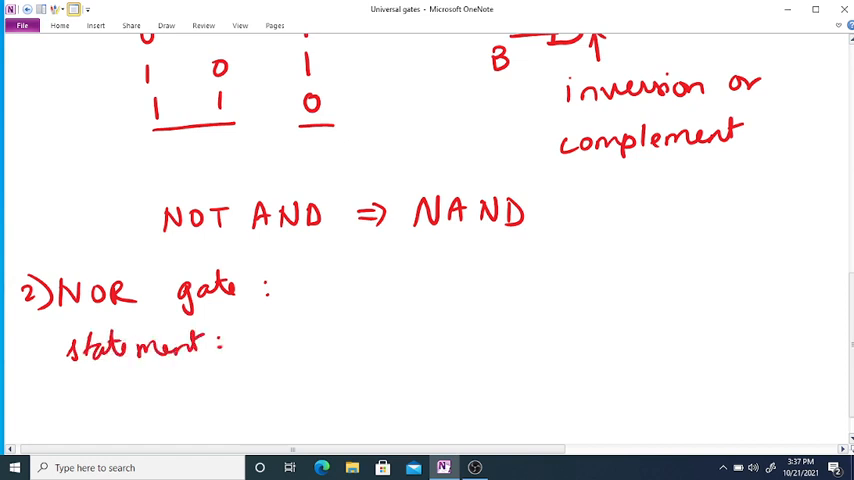
{"action": "type", "text": "The output"}
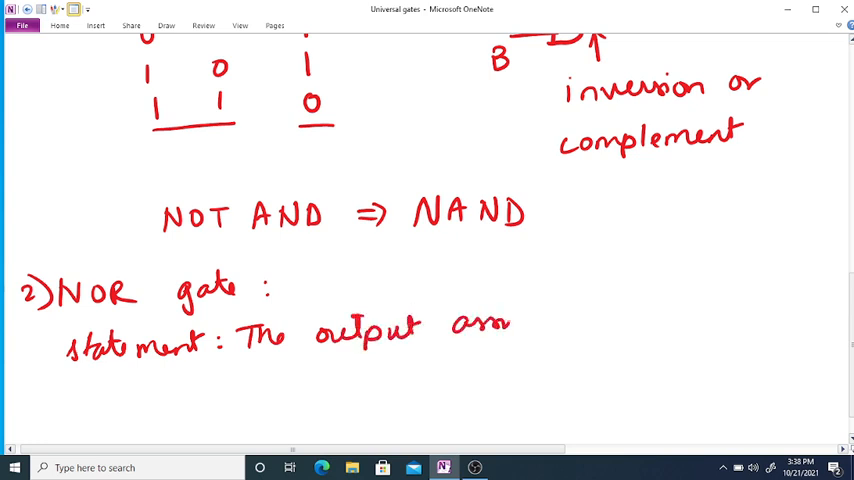
{"action": "type", "text": "assumes logic 1 state"}
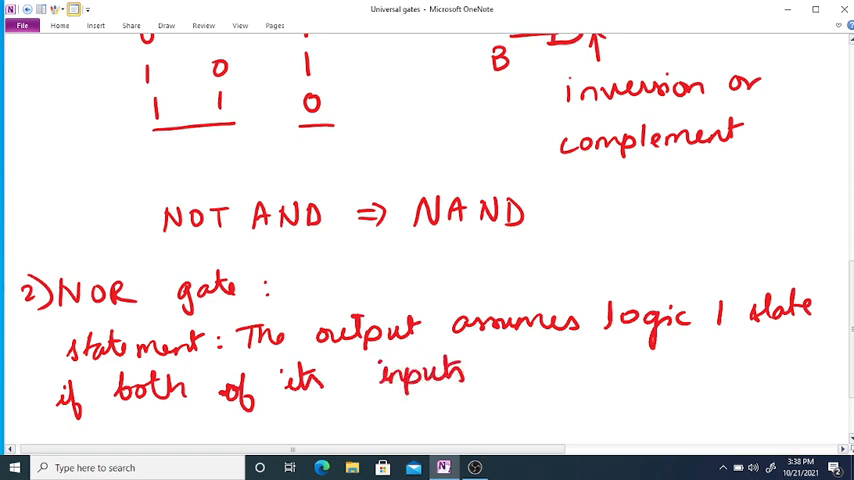
{"action": "type", "text": "or"}
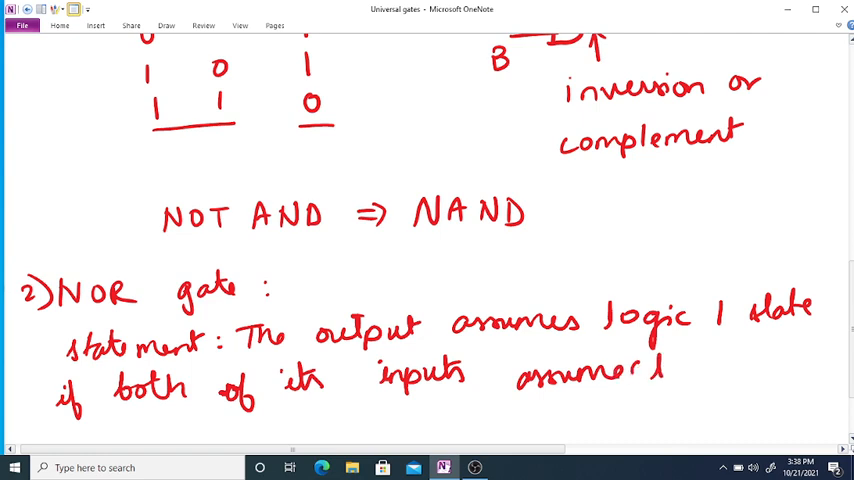
{"action": "type", "text": "logic 0 state"}
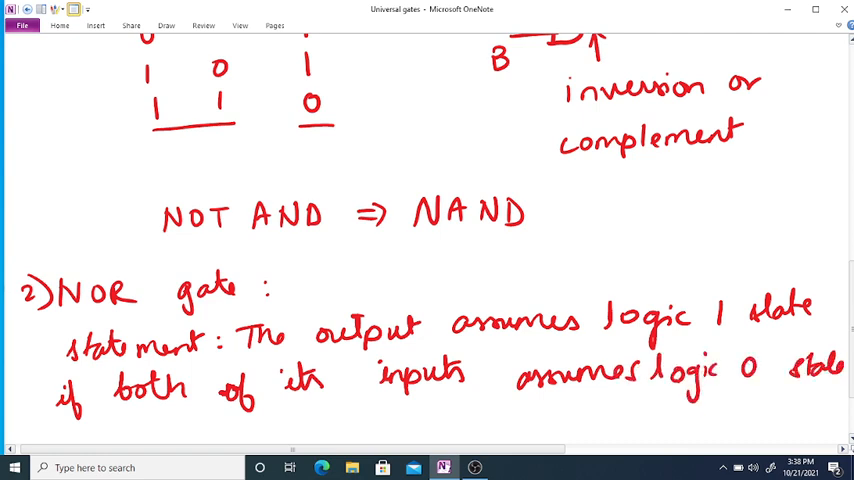
{"action": "scroll", "scroll_direction": "down", "scroll_amount": 3}
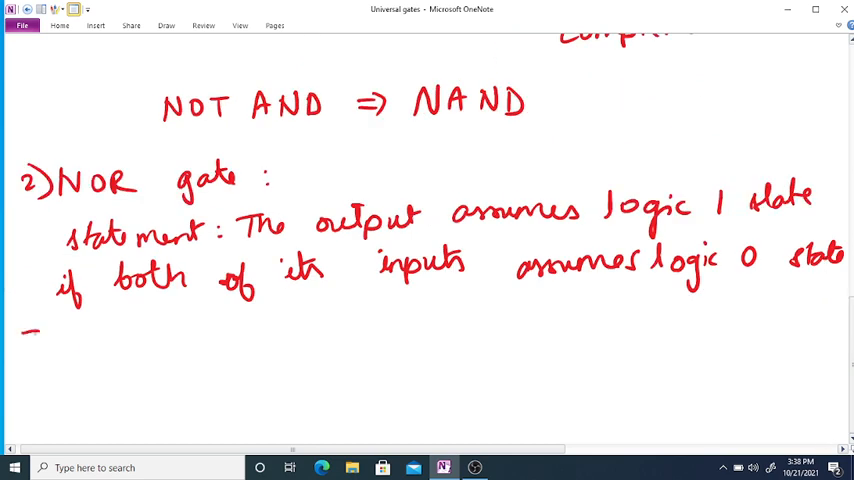
- Write '⇒ output assumes logic 0 if one or more inputs assume logic 1', then head a NOR table A B Y
{"action": "left_click_drag", "start_coordinate": [24, 336], "coordinate": [56, 330]}
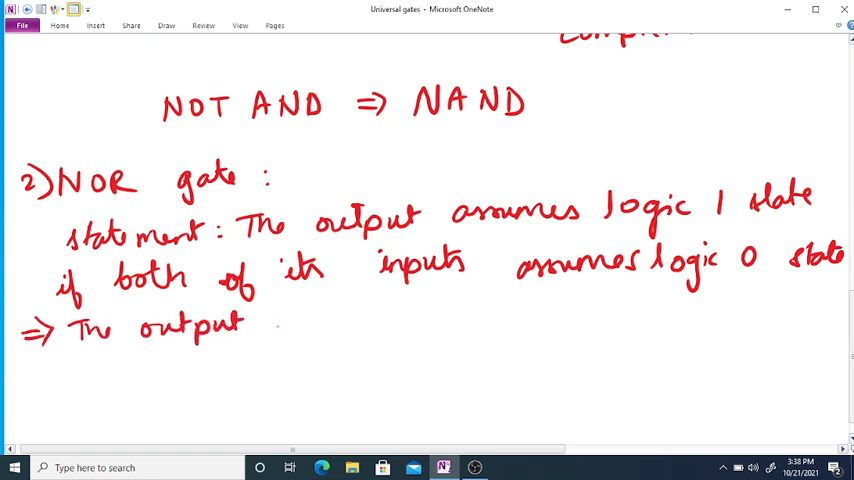
{"action": "type", "text": "assumes log"}
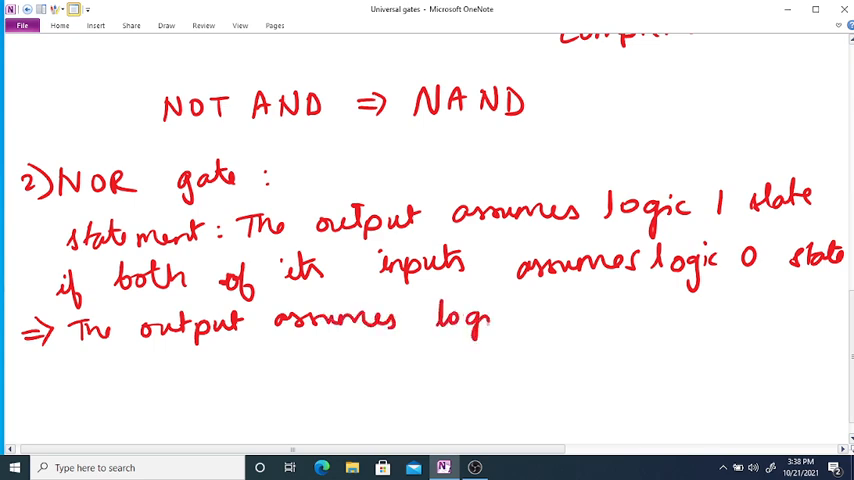
{"action": "type", "text": "ic 0 state if one"}
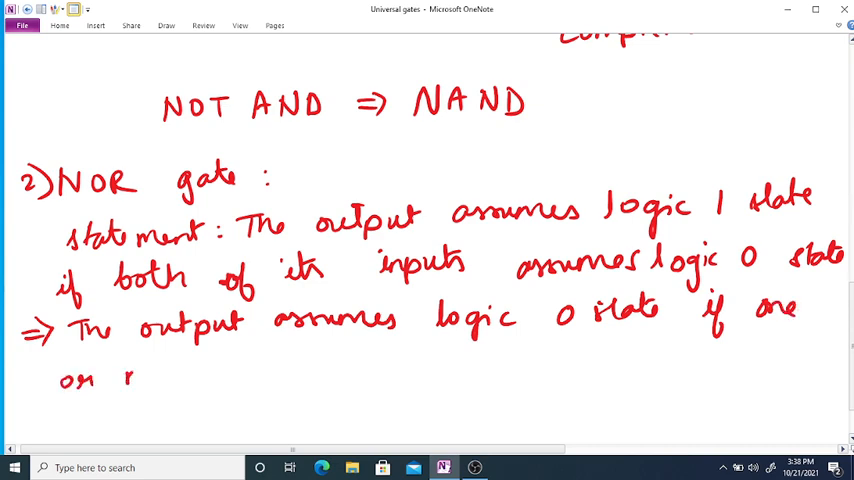
{"action": "type", "text": "more of"}
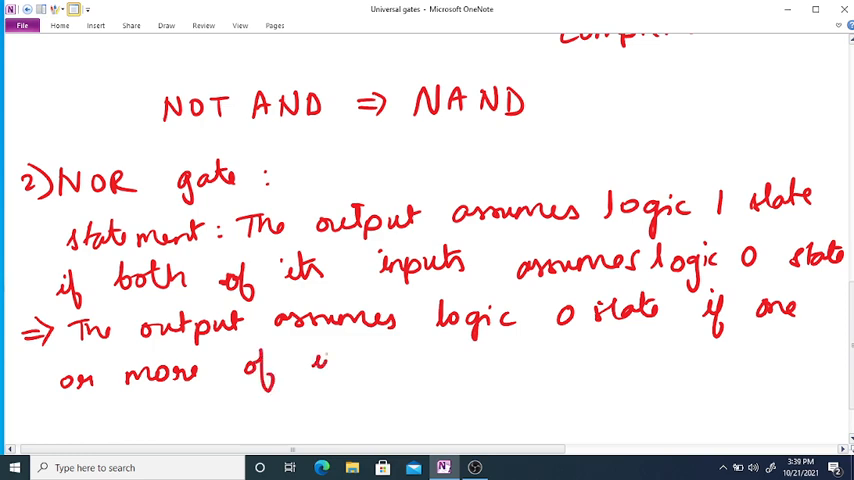
{"action": "type", "text": "its inputs assume"}
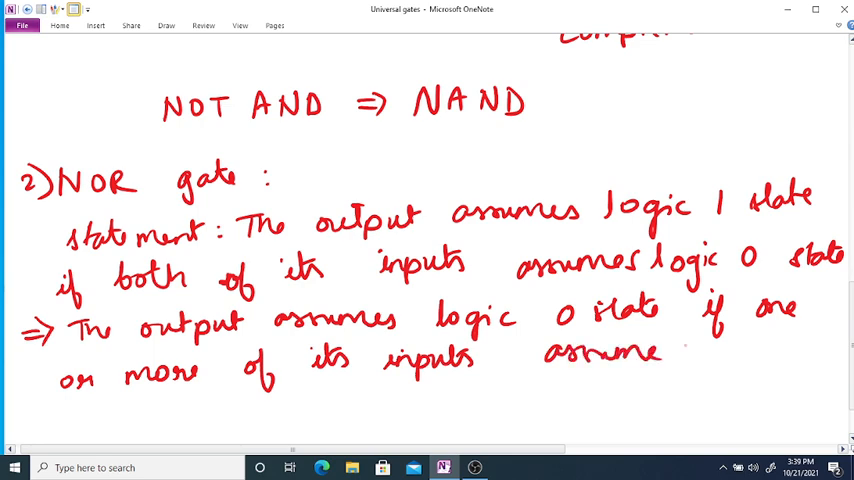
{"action": "type", "text": "lo"}
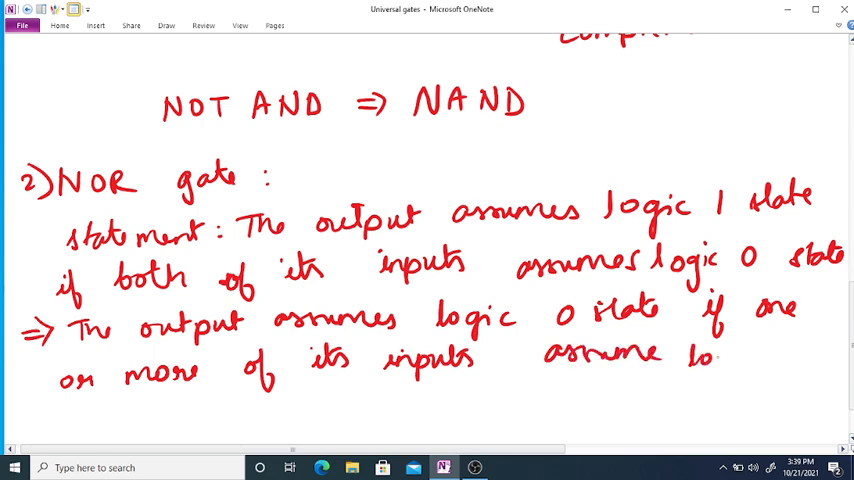
{"action": "type", "text": "logic 1"}
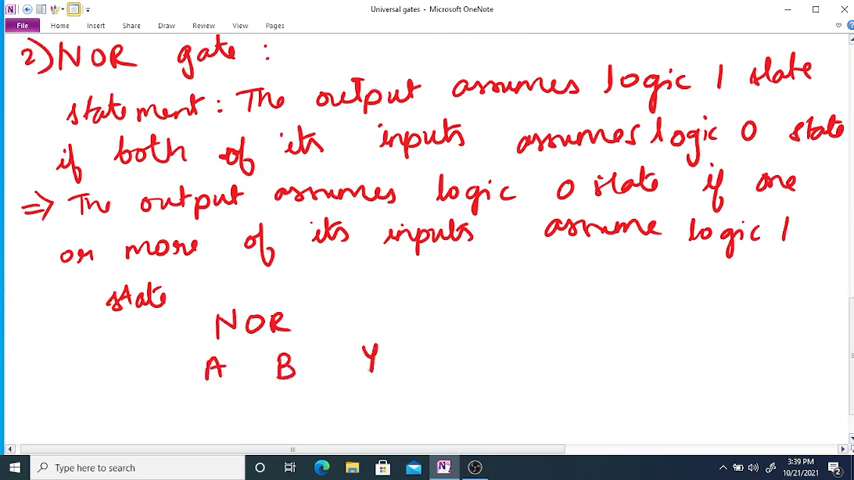
- Fill the NOR table rows 0 0 1, 0 1 0, 1 0 0, 1 1 0 and start writing Y =
{"action": "scroll", "scroll_direction": "down", "scroll_amount": 3}
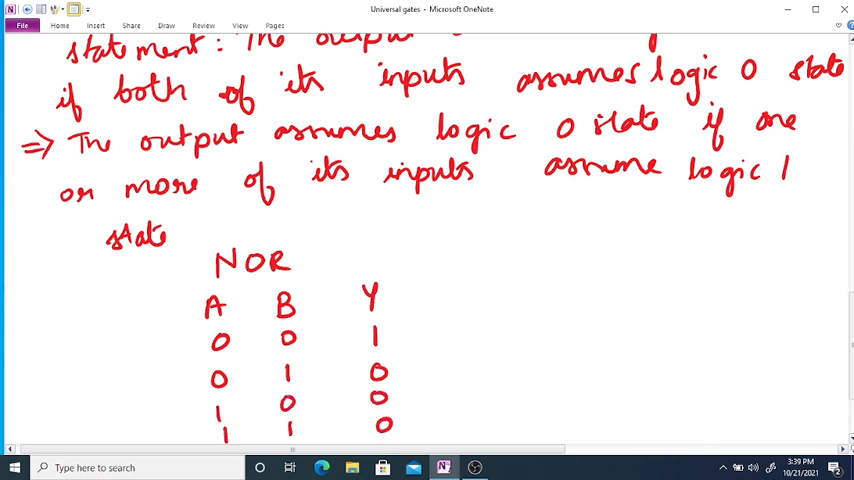
{"action": "scroll", "scroll_direction": "down", "scroll_amount": 3}
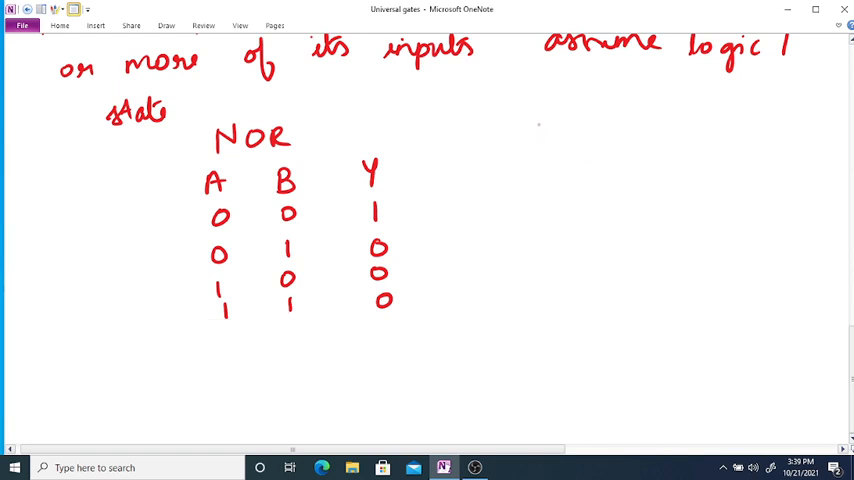
{"action": "left_click_drag", "start_coordinate": [536, 140], "coordinate": [644, 136]}
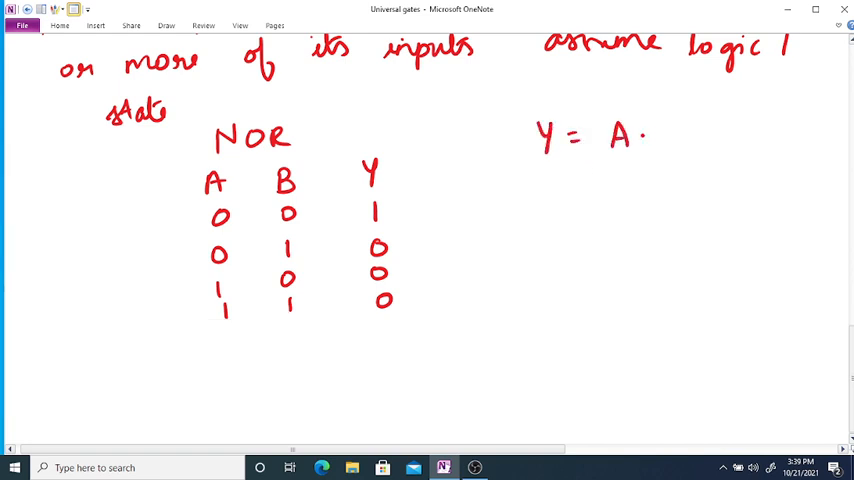
- Write Y = overbar(A+B) and draw the NOR gate symbol with inputs A, B and output Y
{"action": "left_click_drag", "start_coordinate": [640, 136], "coordinate": [700, 136]}
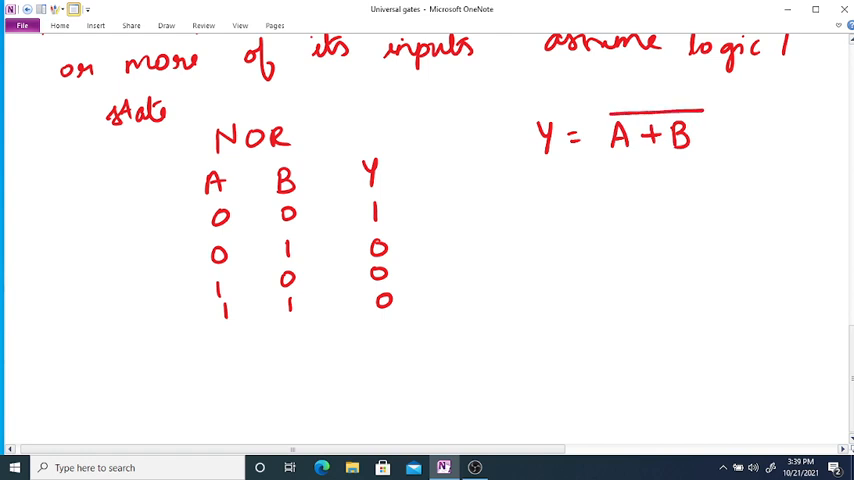
{"action": "left_click_drag", "start_coordinate": [628, 210], "coordinate": [620, 270]}
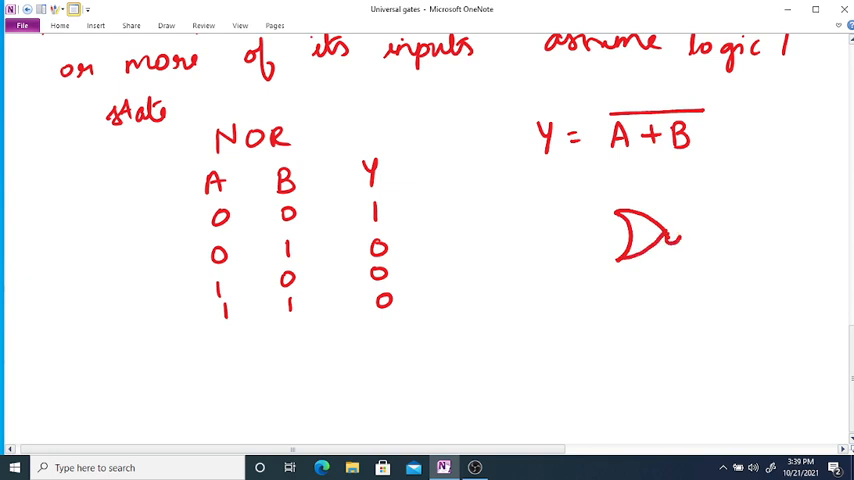
{"action": "left_click_drag", "start_coordinate": [672, 236], "coordinate": [756, 234]}
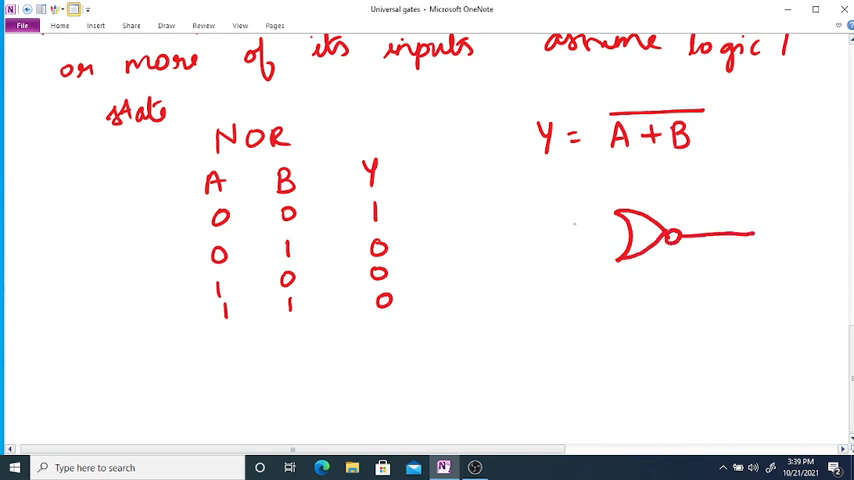
{"action": "left_click_drag", "start_coordinate": [578, 220], "coordinate": [620, 244]}
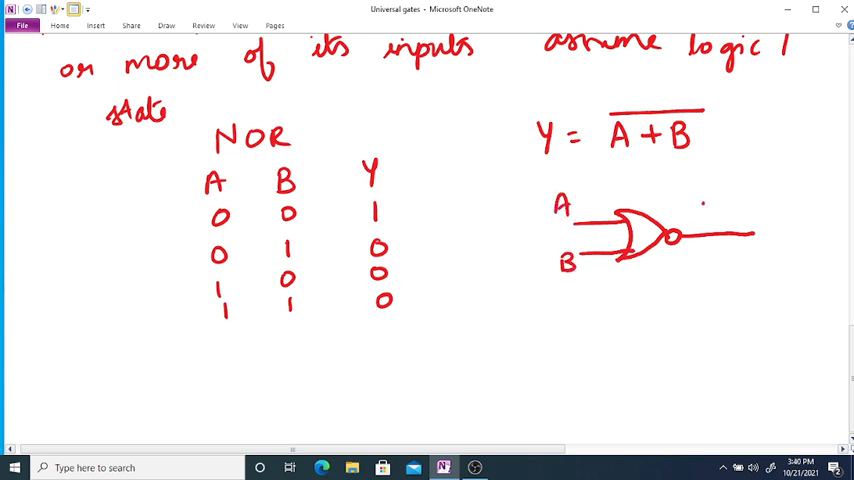
{"action": "left_click_drag", "start_coordinate": [700, 210], "coordinate": [790, 210]}
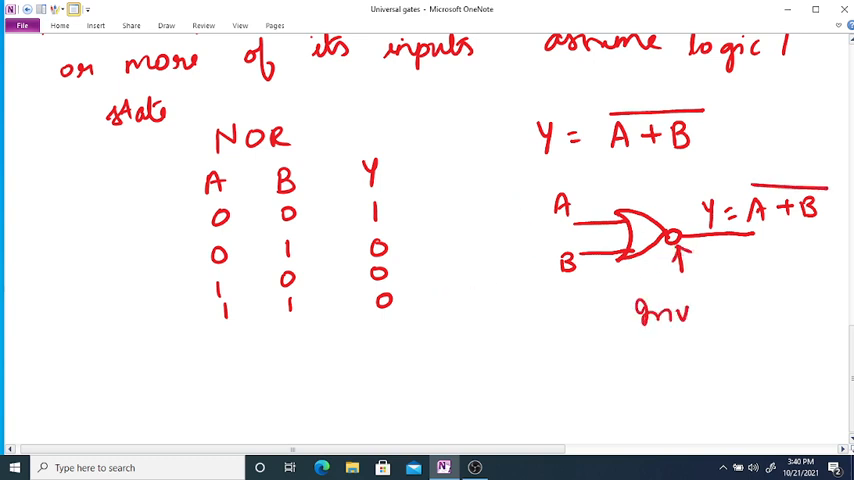
- Label the inversion bubble and write 'NOT OR ⇒ NOR'
{"action": "type", "text": "version"}
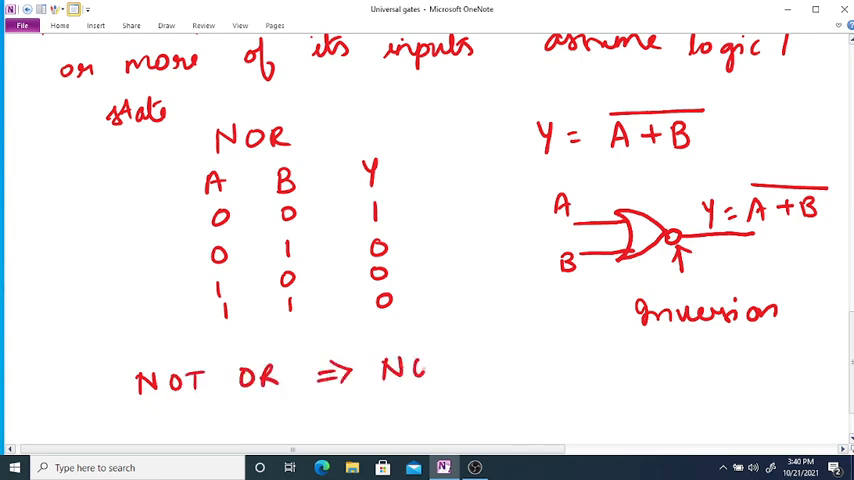
{"action": "type", "text": "OR"}
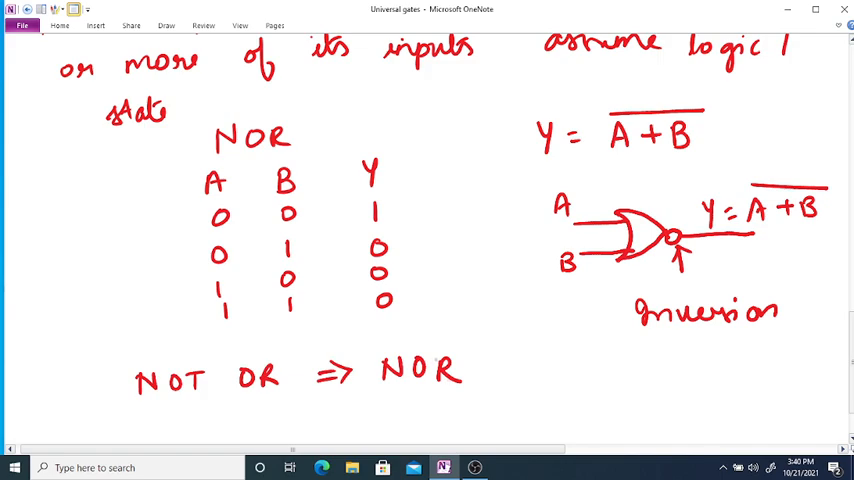